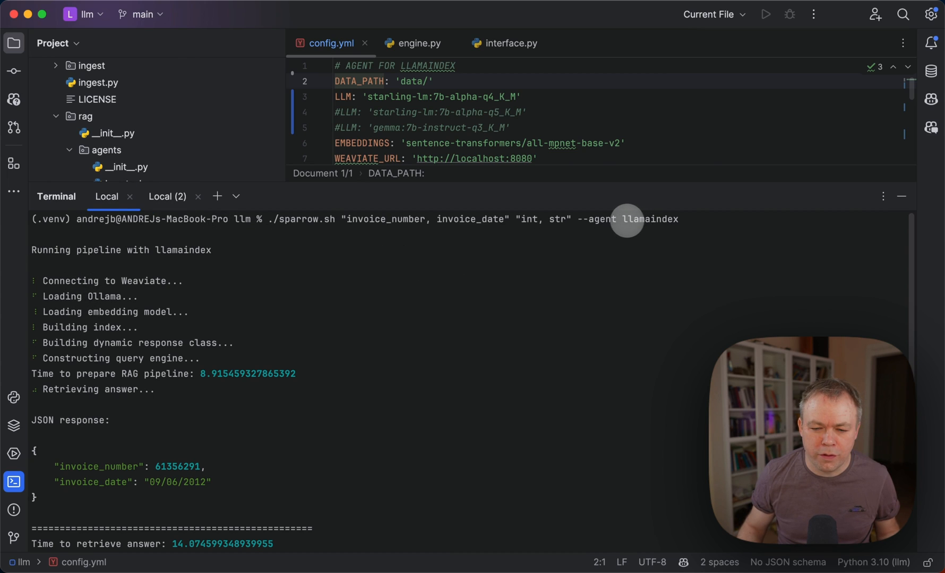
mouse_move(625, 228)
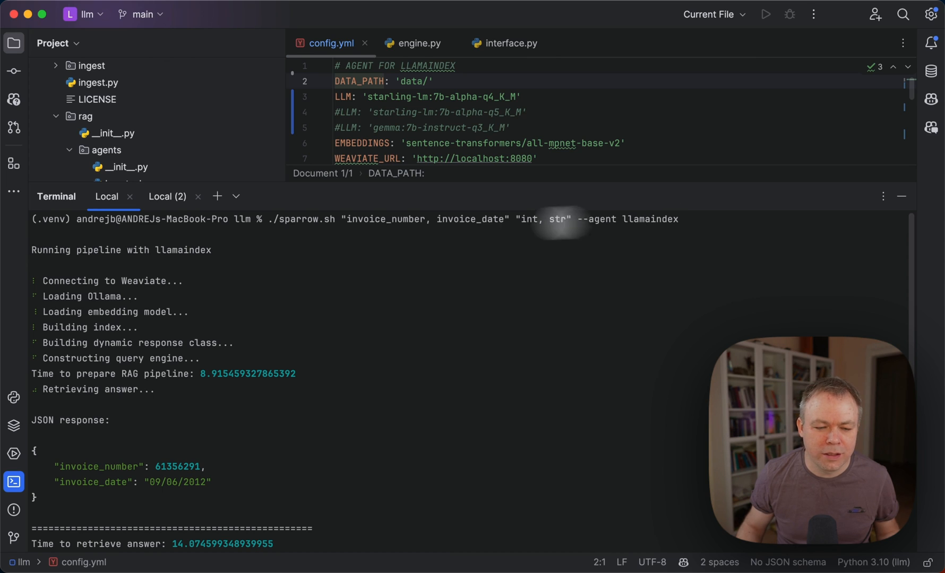
mouse_move(171, 253)
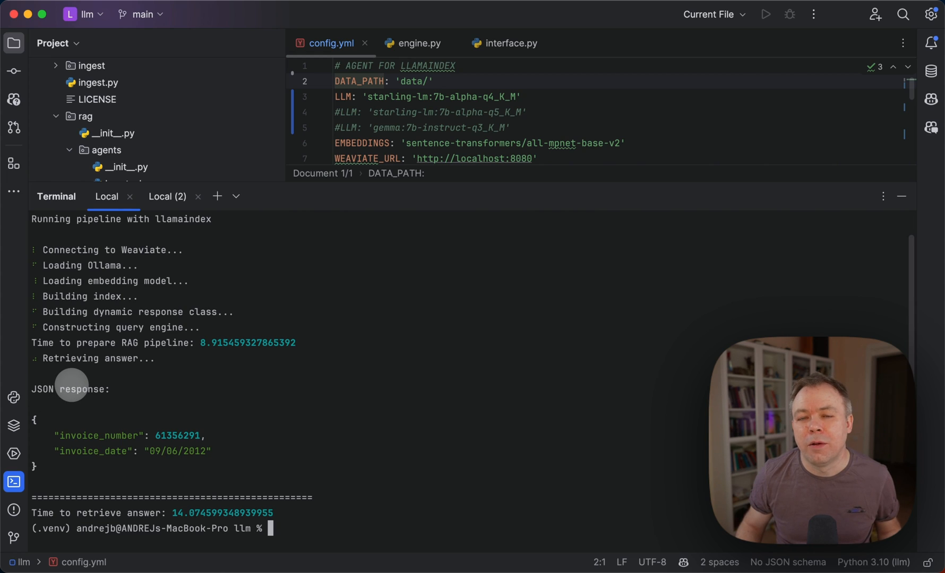
mouse_move(103, 402)
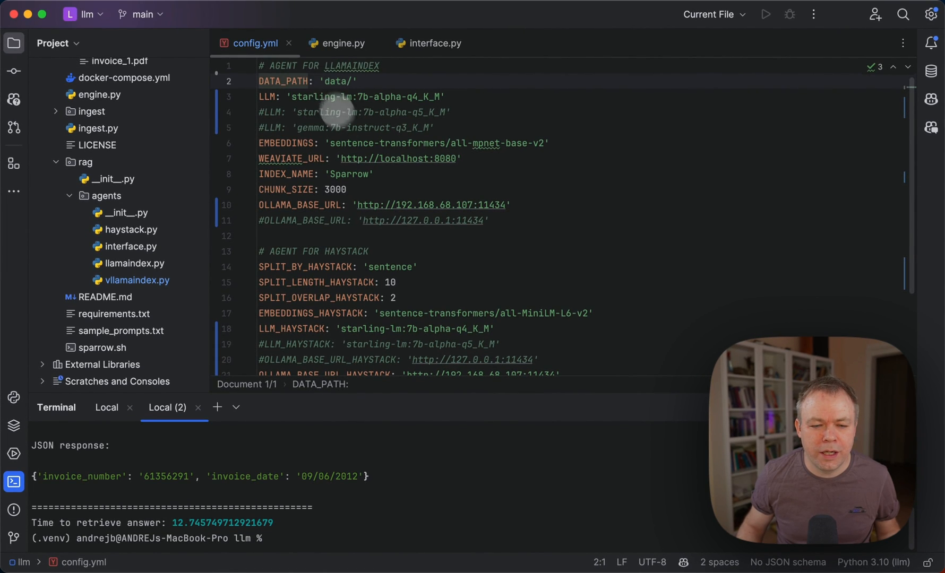
Switch to engine.py to view run passing the selected agent to get_pipeline
scroll("down", 3)
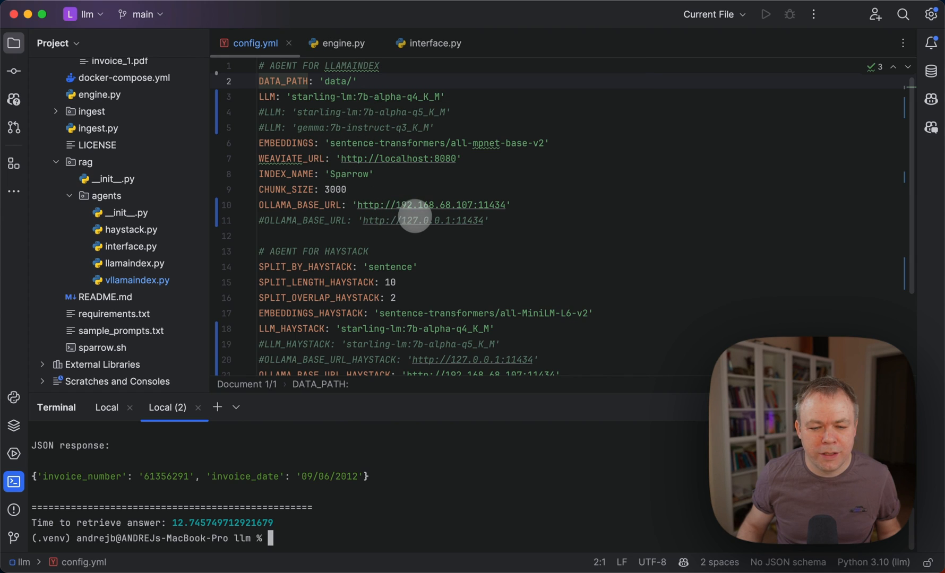
mouse_move(301, 94)
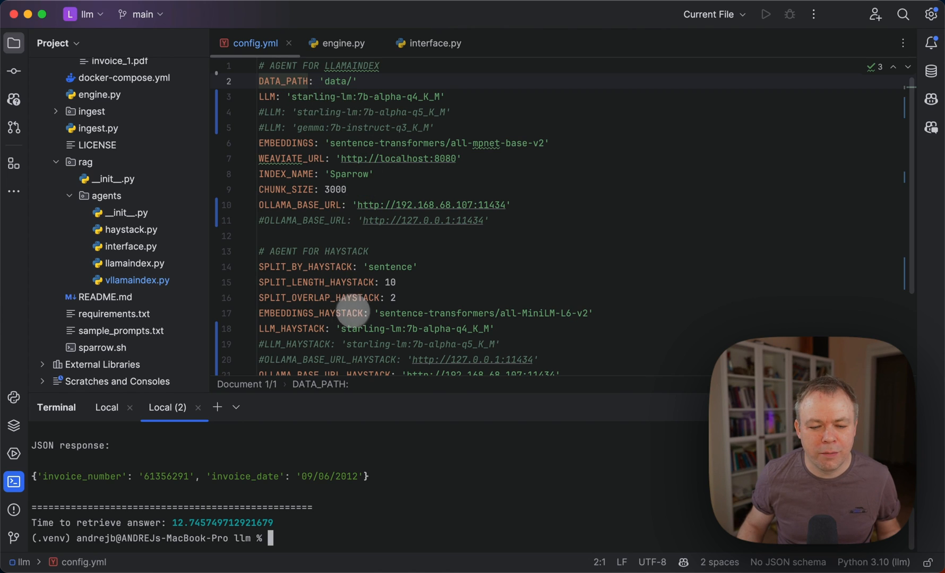
scroll("down", 3)
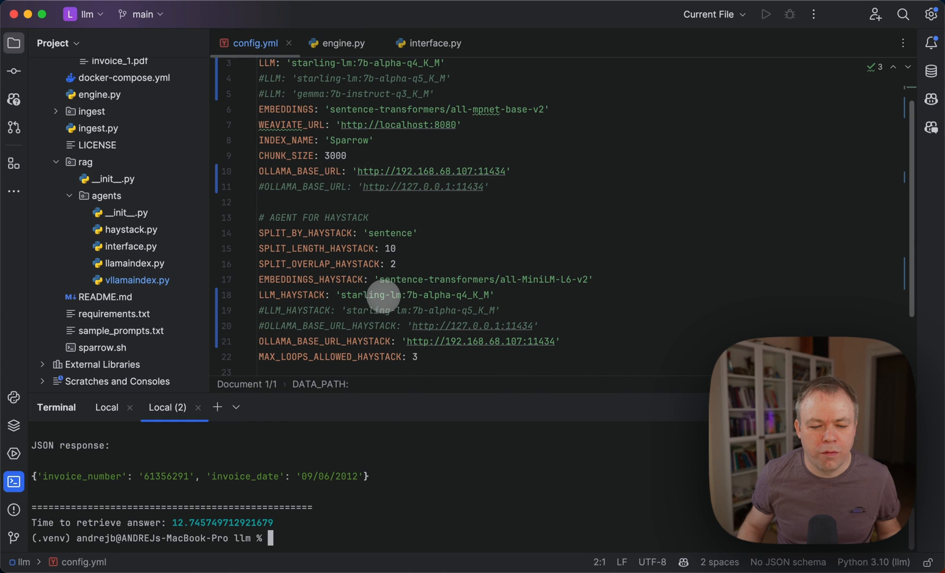
mouse_move(331, 295)
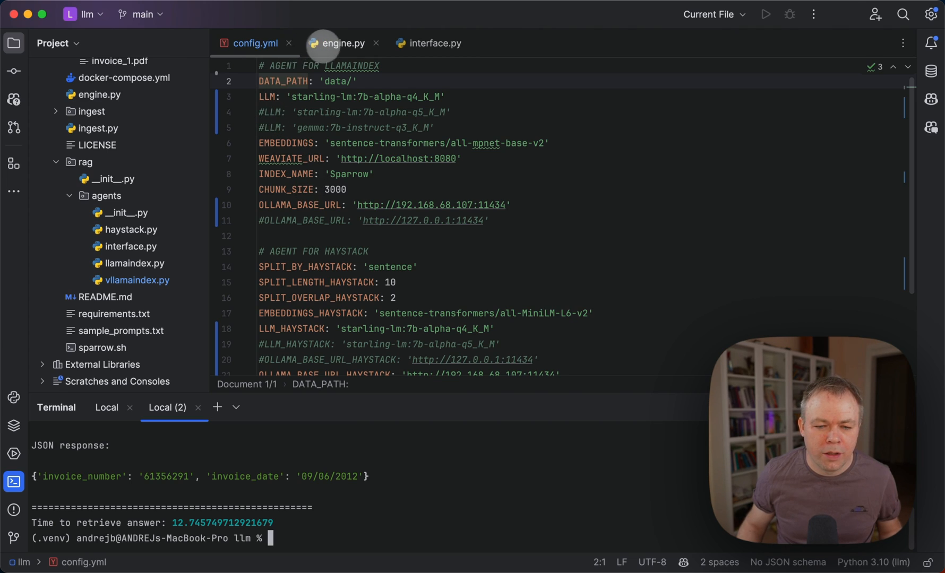
left_click(342, 43)
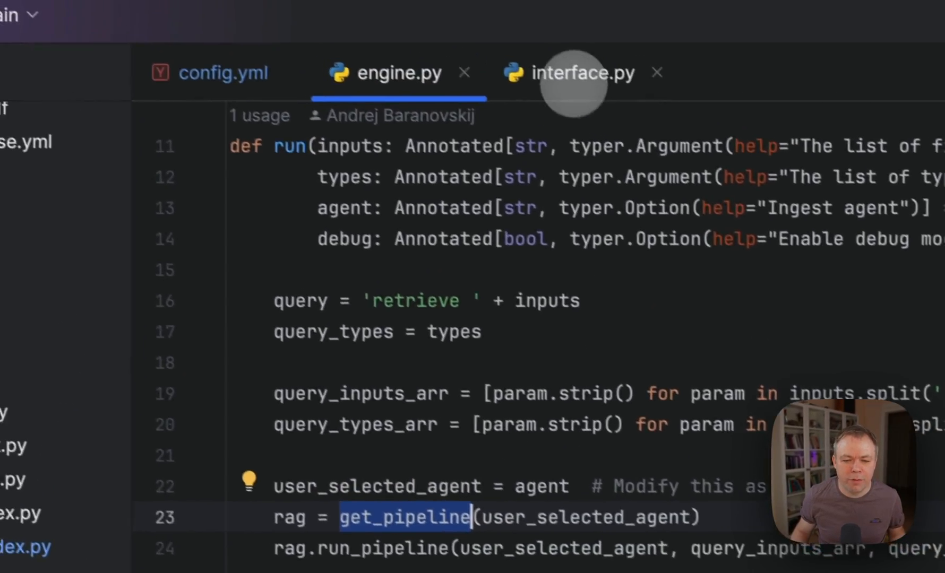
Switch to interface.py and scroll through the Pipeline ABC and get_pipeline factory
left_click(582, 73)
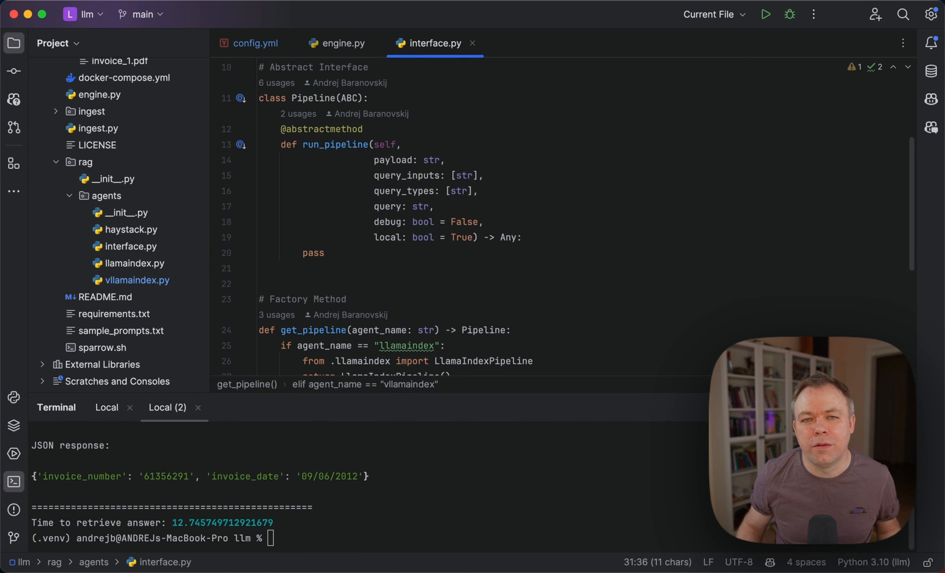
scroll("down", 3)
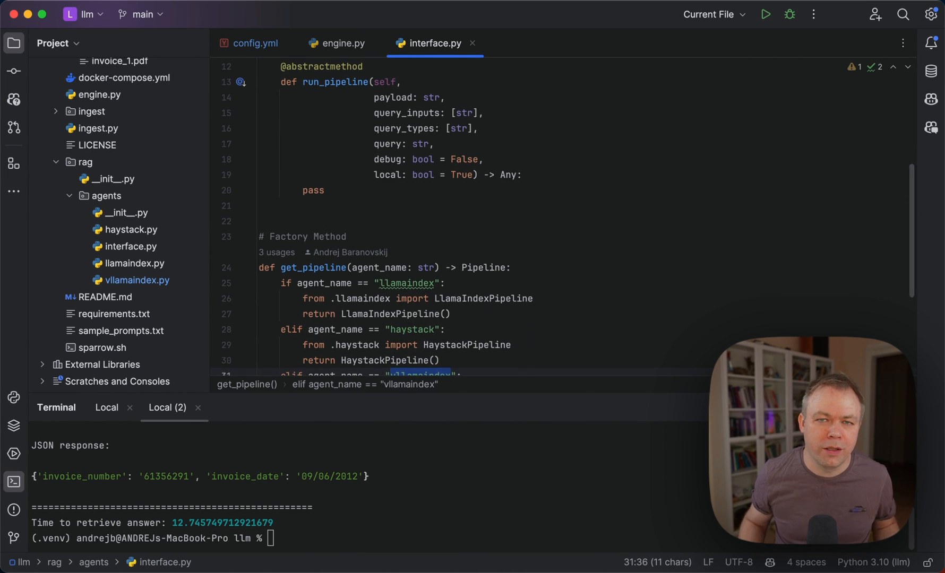
scroll("down", 3)
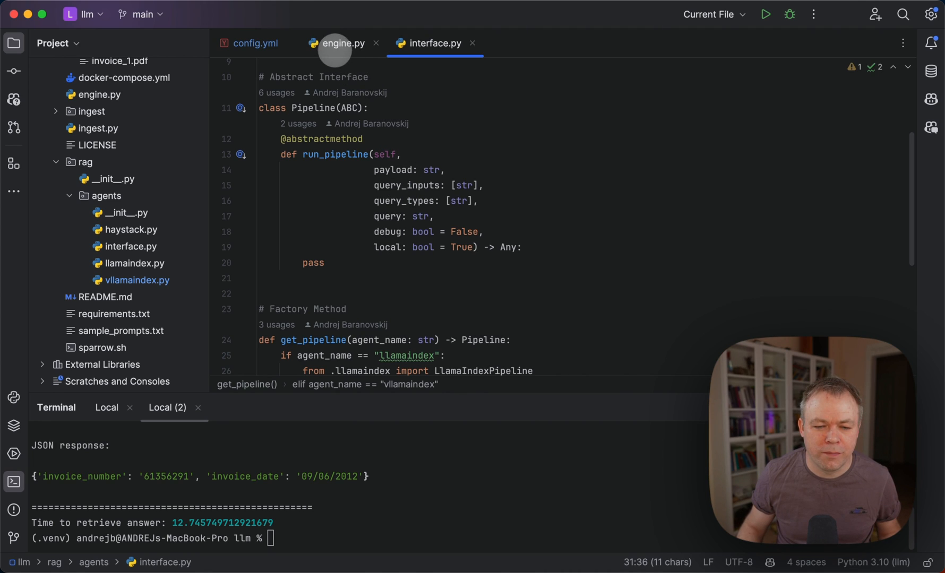
Open rag/agents/haystack.py and scroll to HaystackPipeline.run_pipeline
left_click(343, 43)
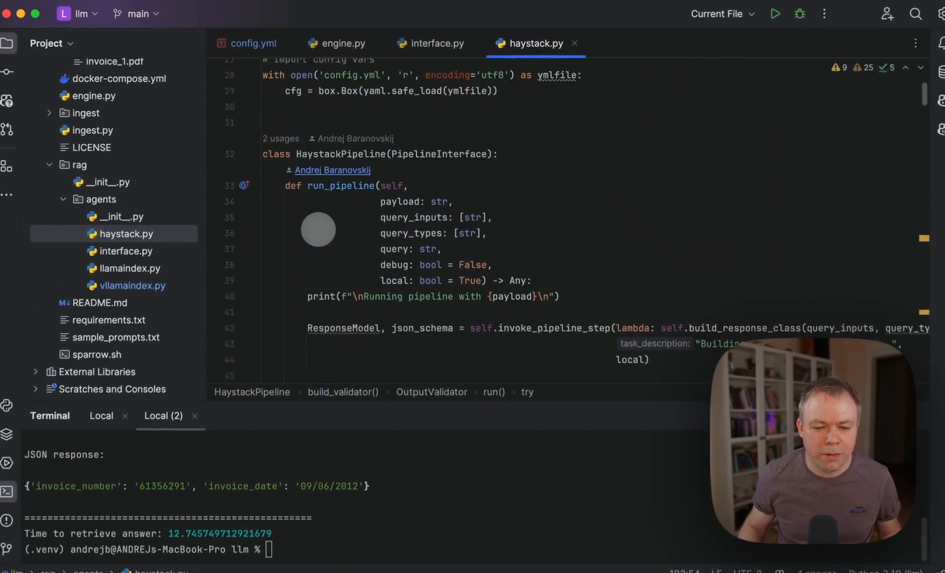
scroll("down", 3)
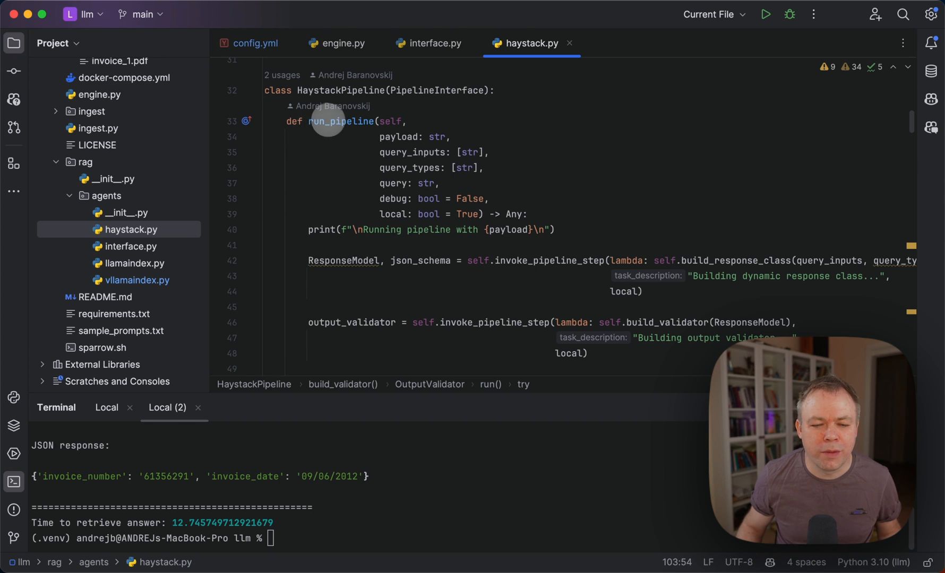
mouse_move(396, 214)
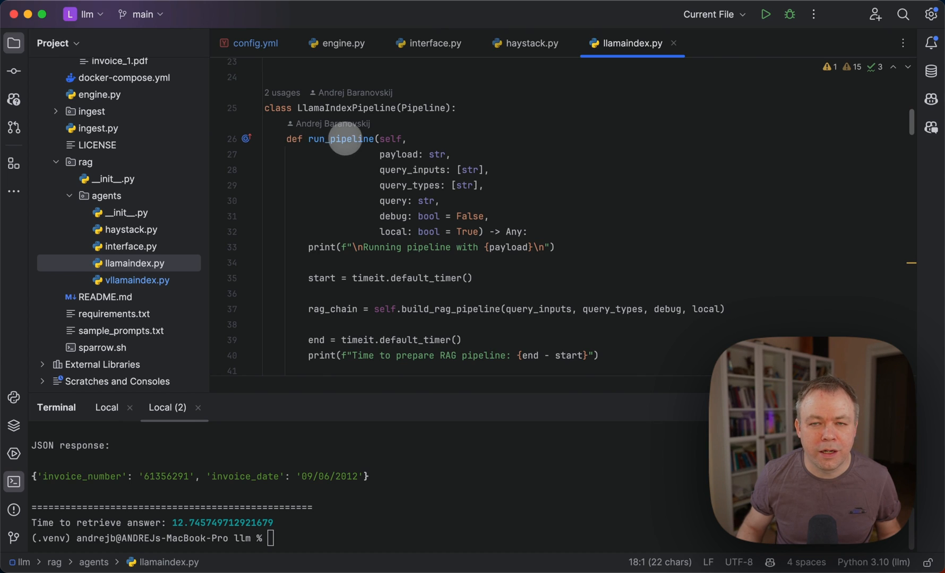
mouse_move(399, 208)
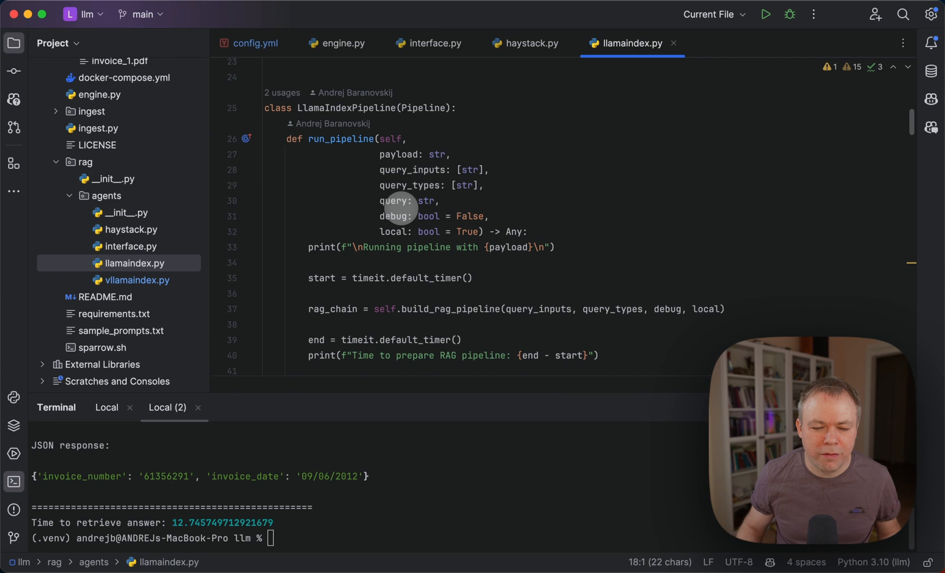
mouse_move(398, 208)
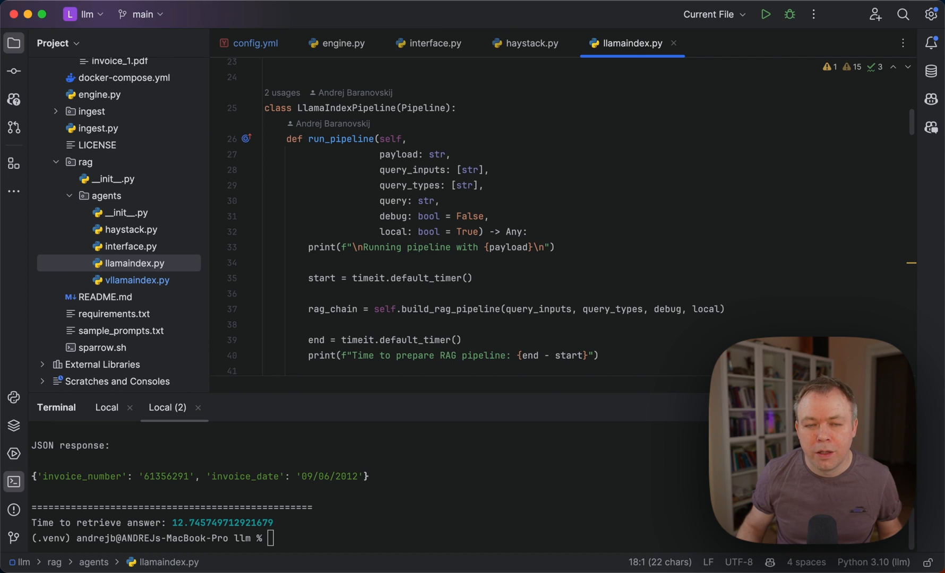